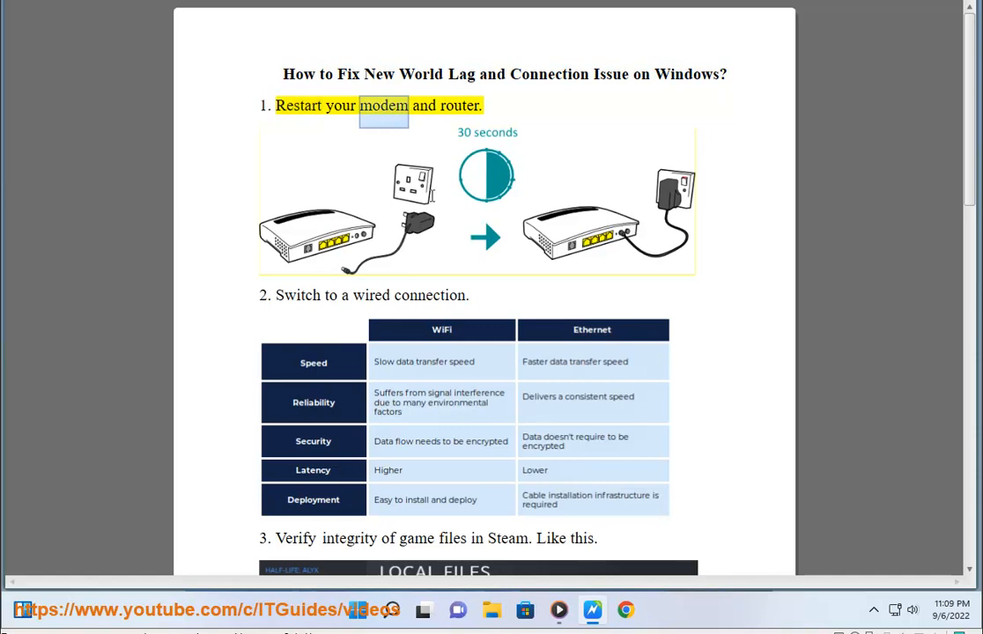
Search Google for 'wifi vs internet' from the address-bar suggestion.
scroll(down, 3)
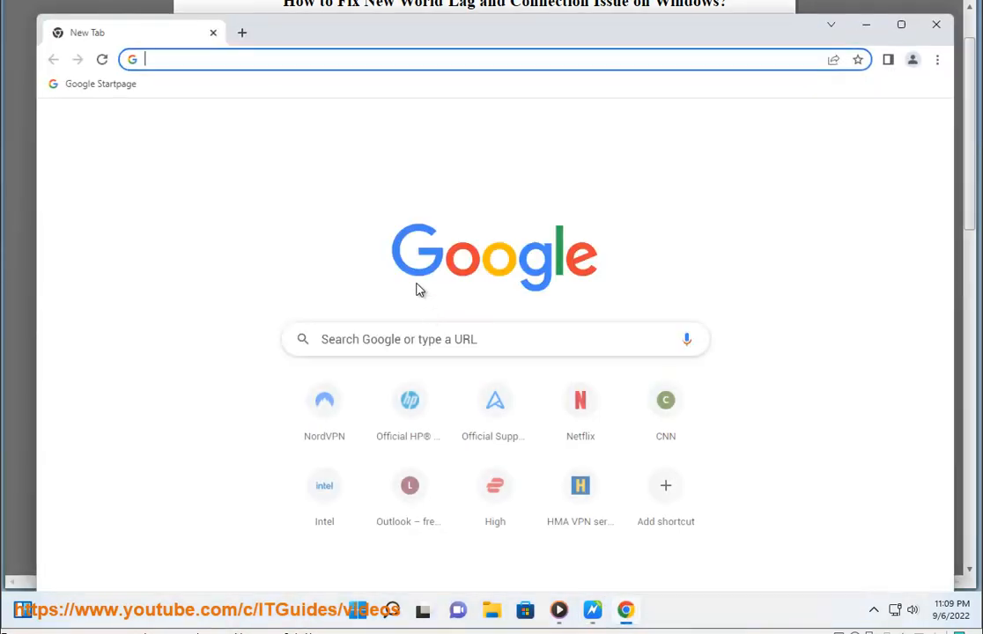
text(WIFI speed test)
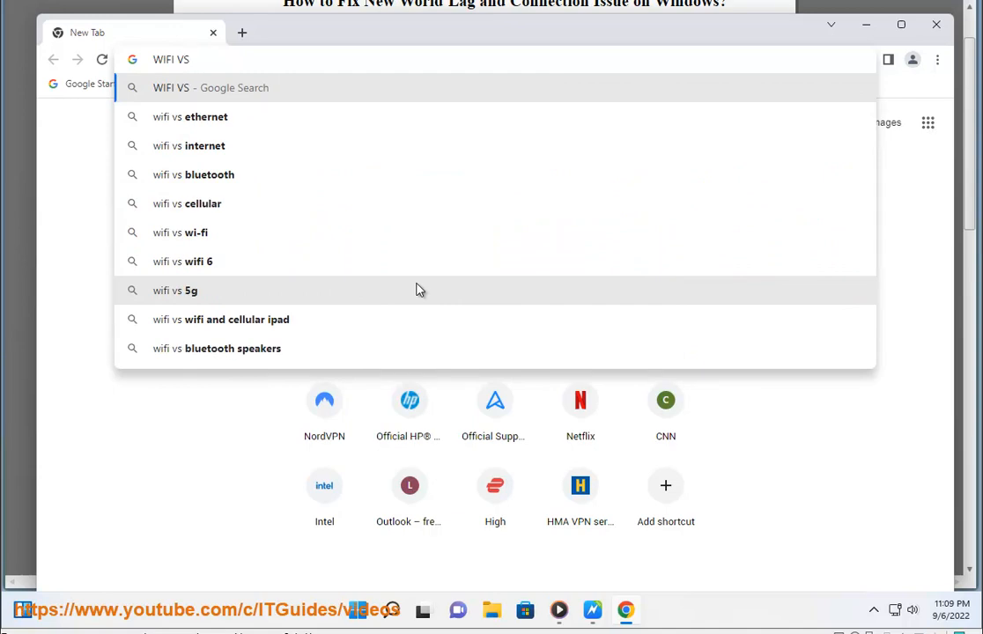
click(204, 145)
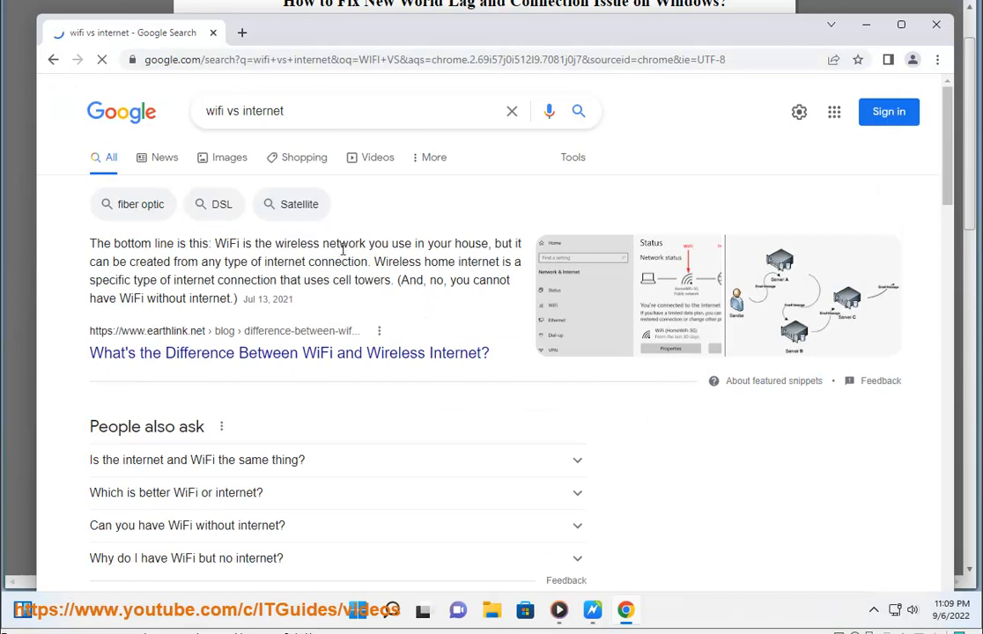
mouse_move(713, 189)
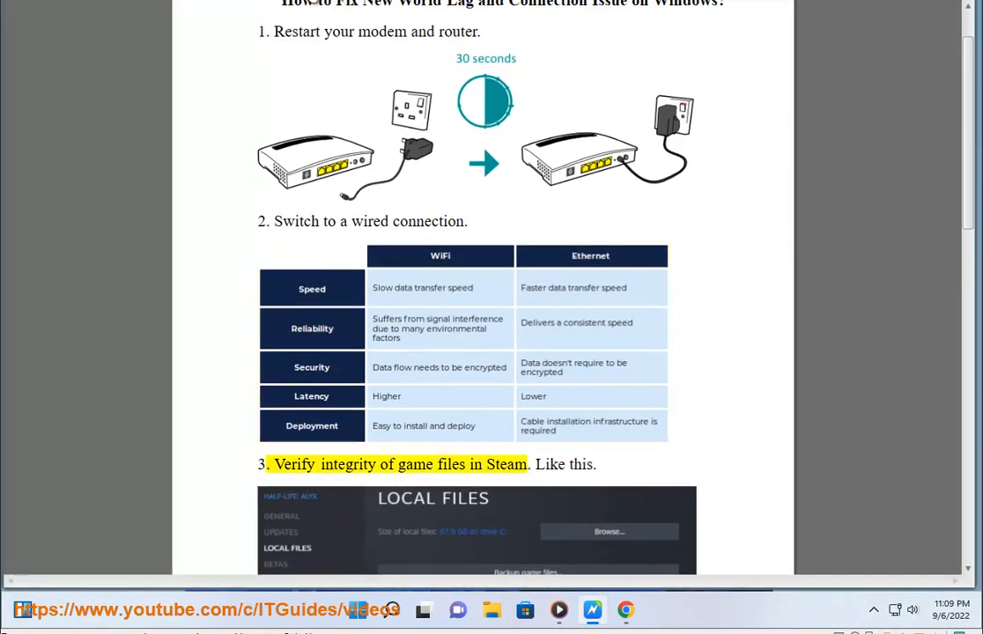
Scroll the guide to step 3's Steam screenshot and step 4 on updating network drivers.
scroll(down, 3)
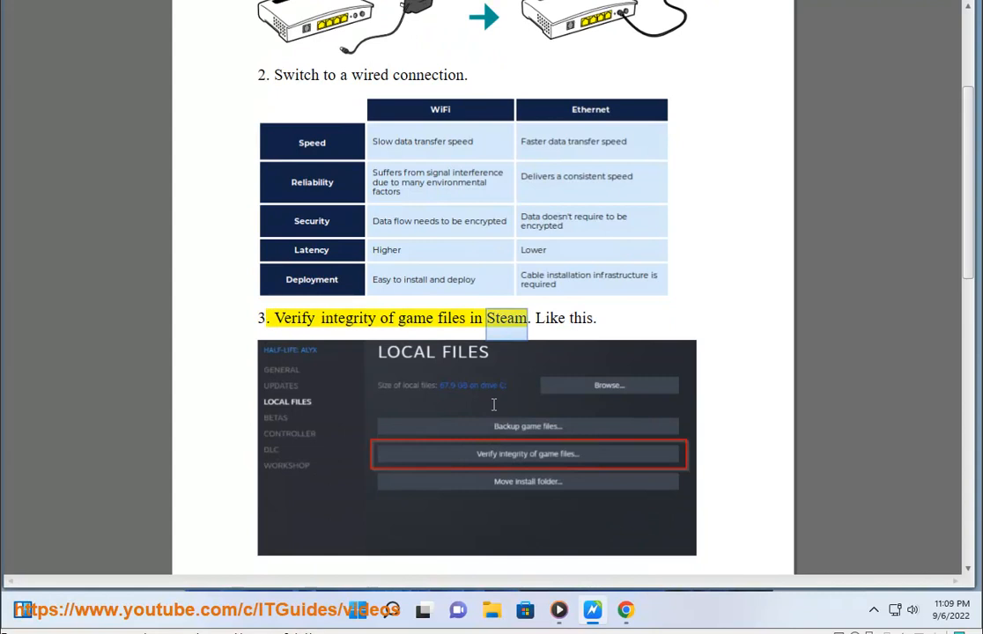
scroll(down, 3)
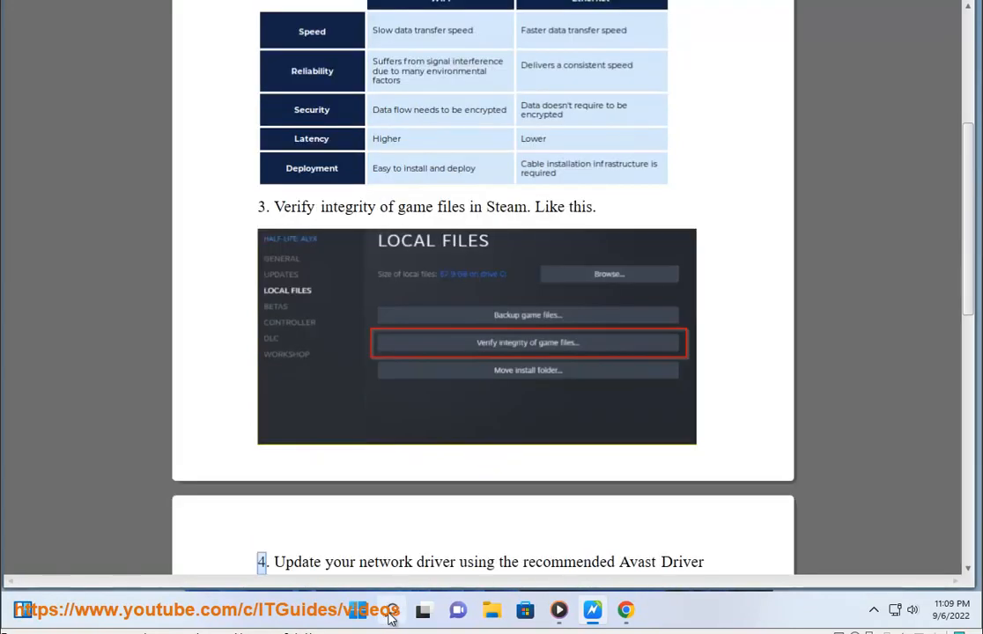
double_click(567, 562)
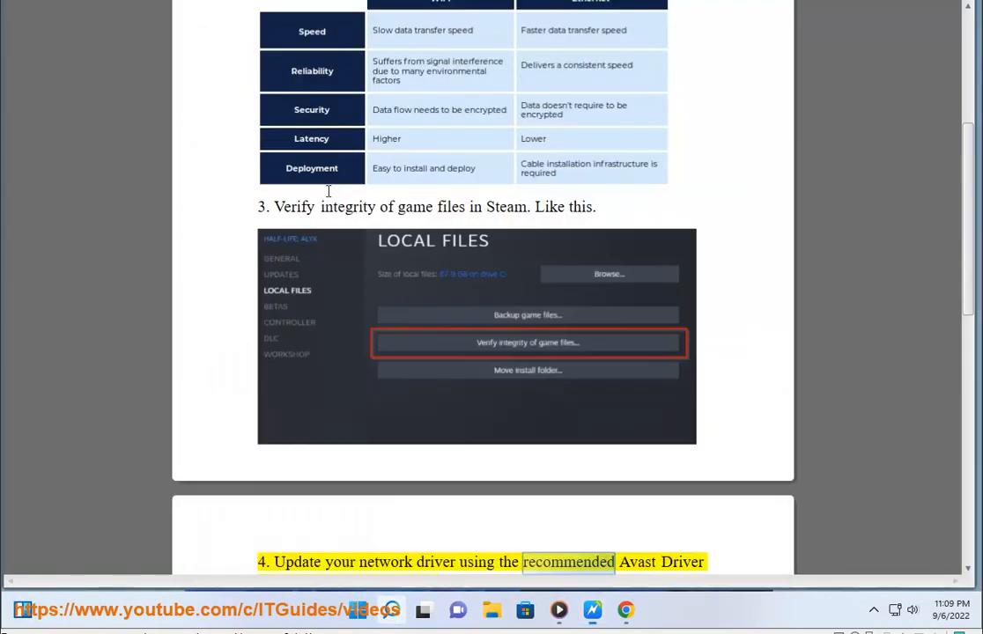
scroll(down, 3)
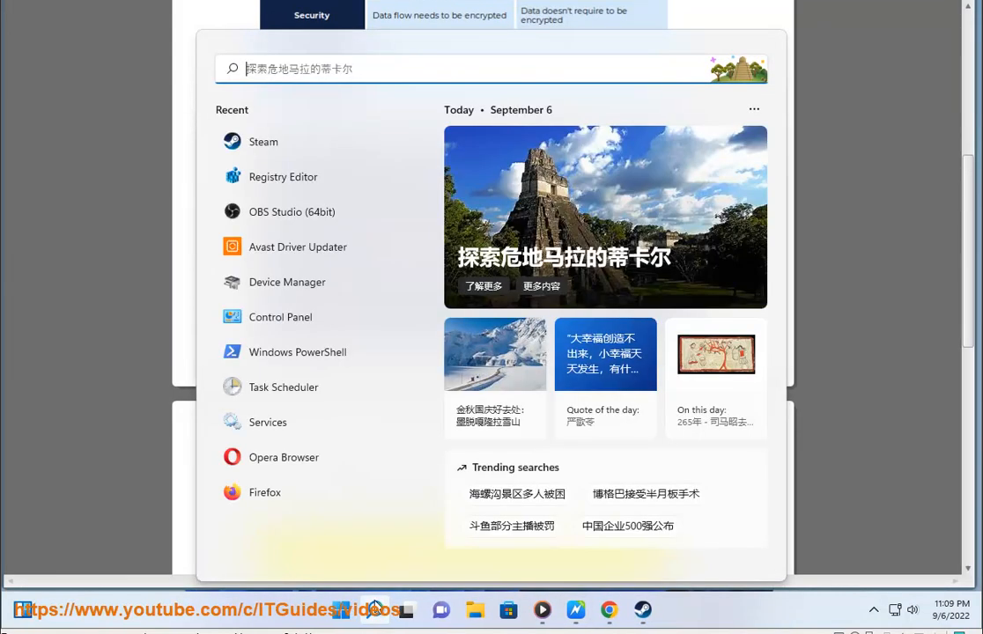
Launch Avast Driver Updater, then scroll the guide through steps 4–8 to port forwarding.
click(298, 247)
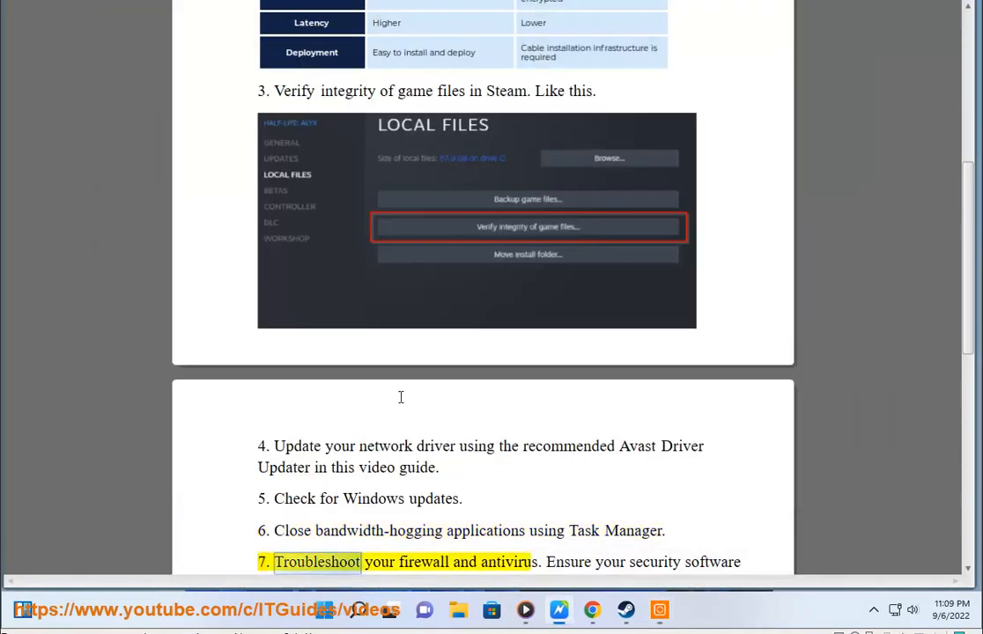
click(323, 609)
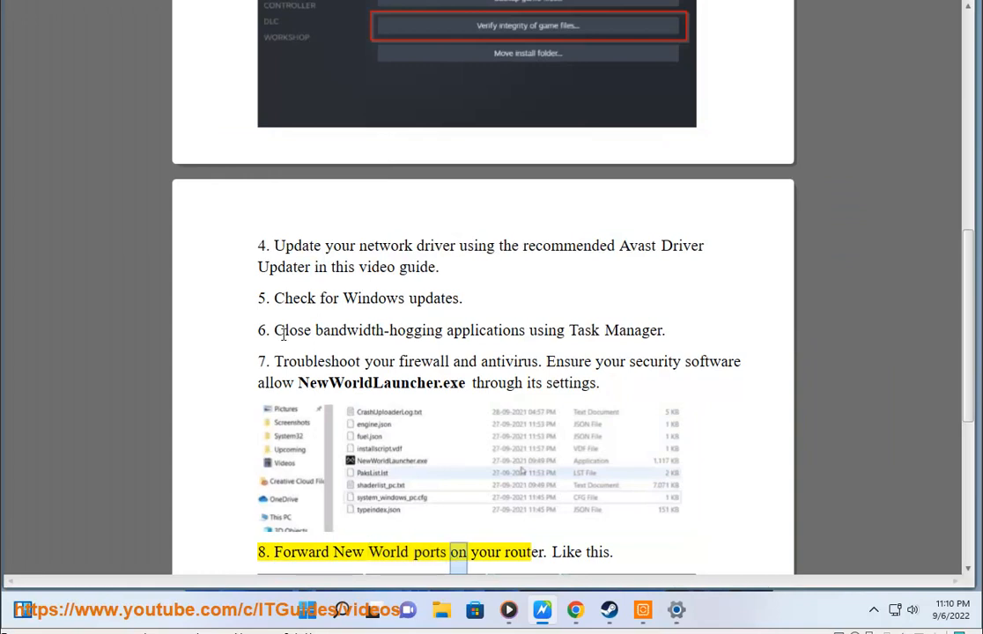
scroll(down, 3)
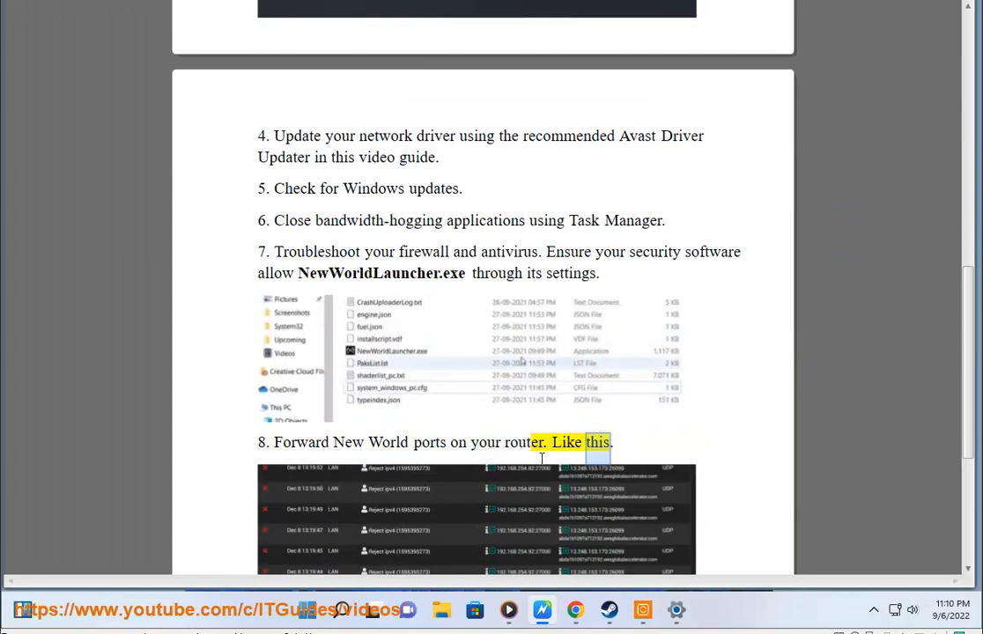
scroll(down, 3)
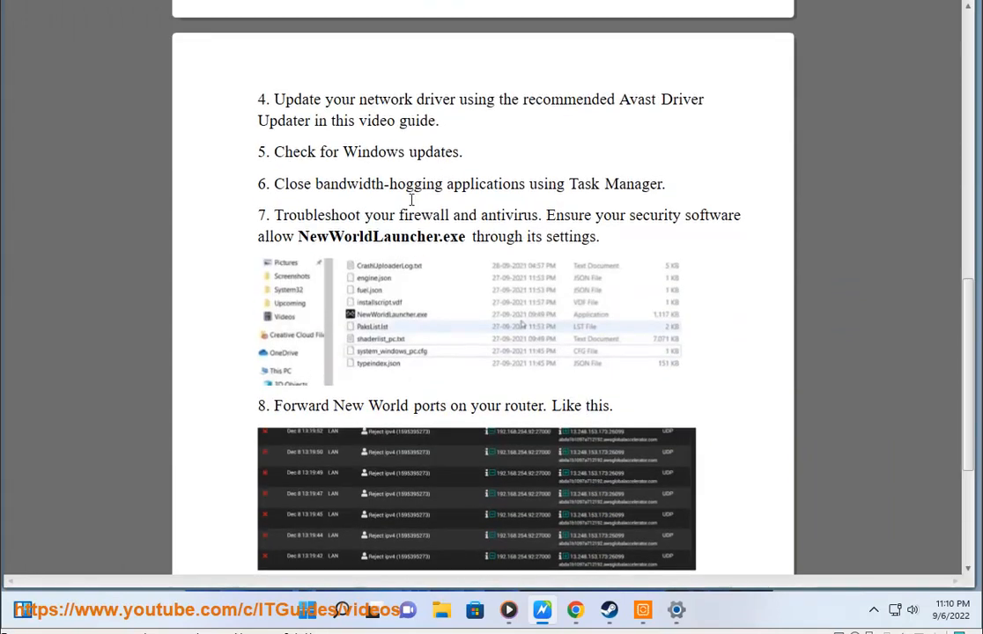
double_click(487, 184)
text(TAS)
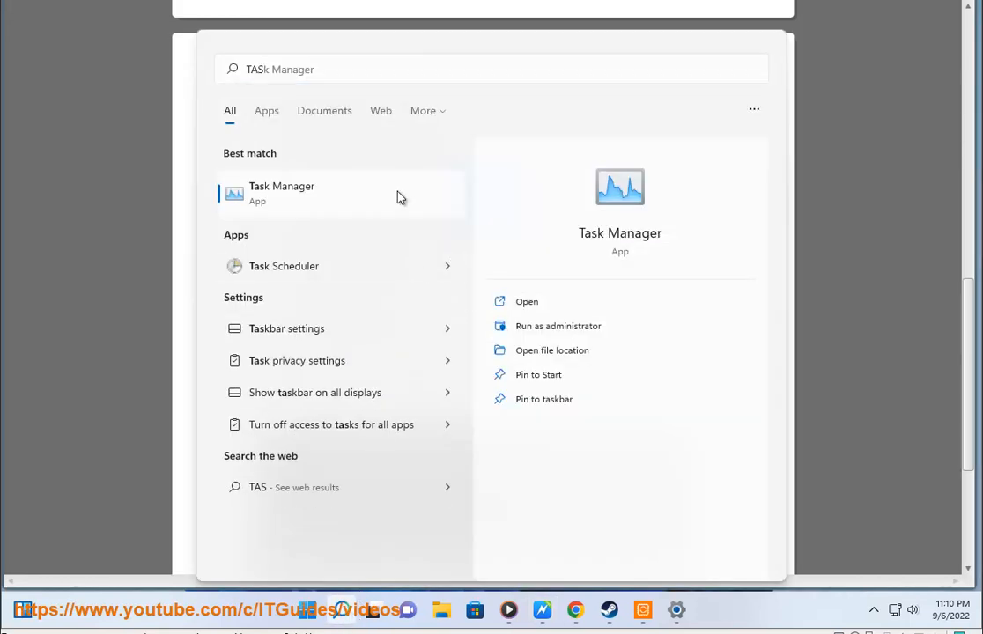
Launch Task Manager and show its Processes tab with CPU, memory, disk and network use.
click(282, 194)
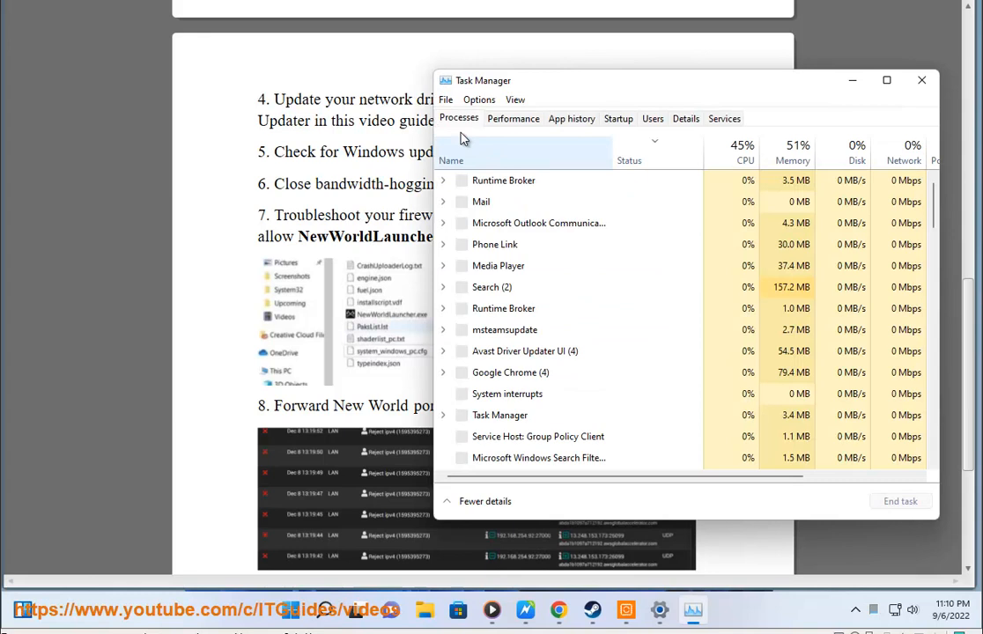
click(903, 160)
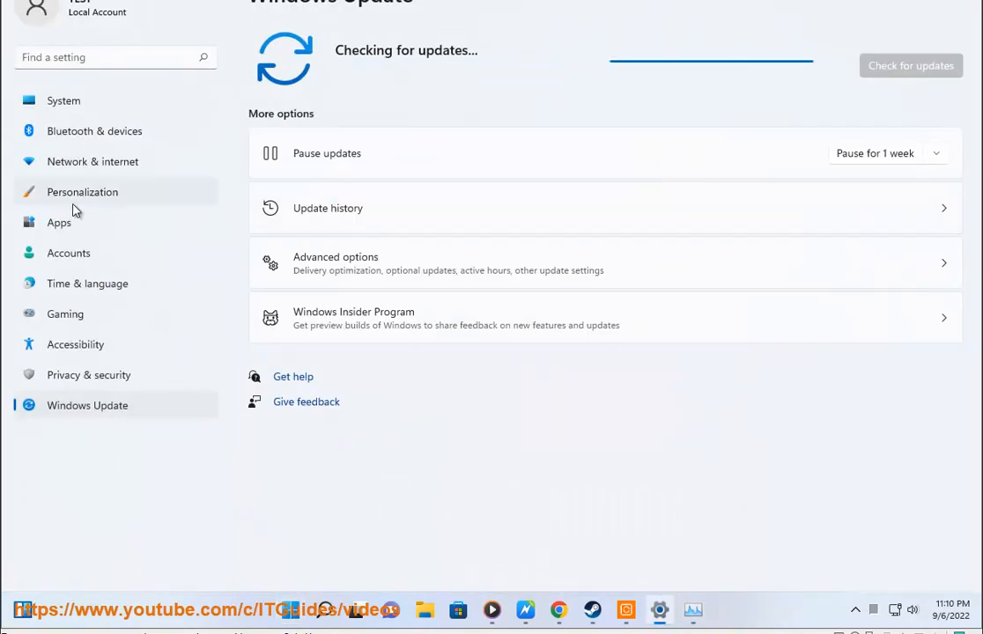
Open the Network & internet section of Windows Settings.
click(92, 161)
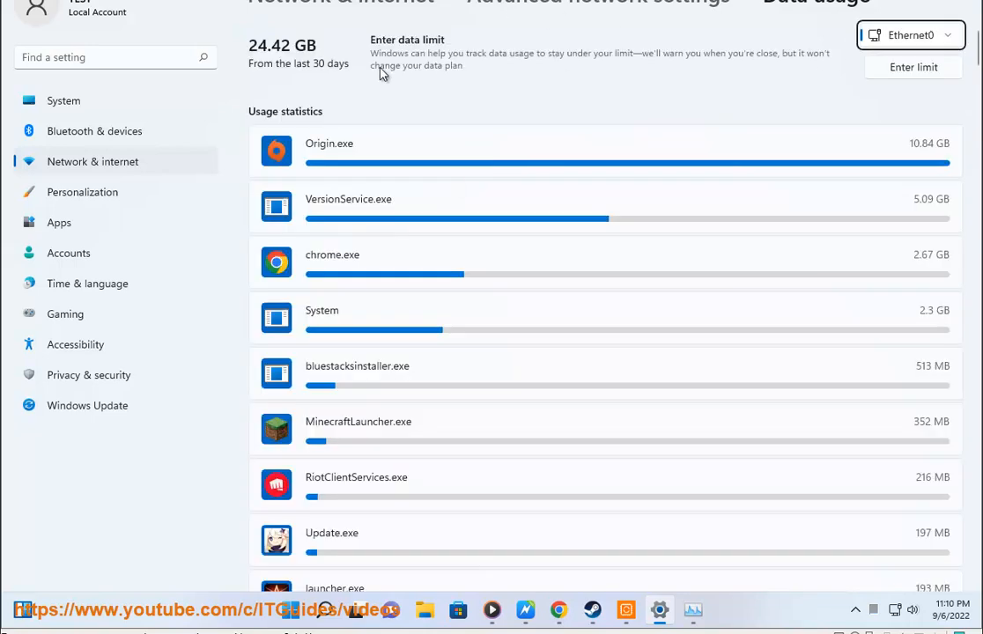
mouse_move(897, 280)
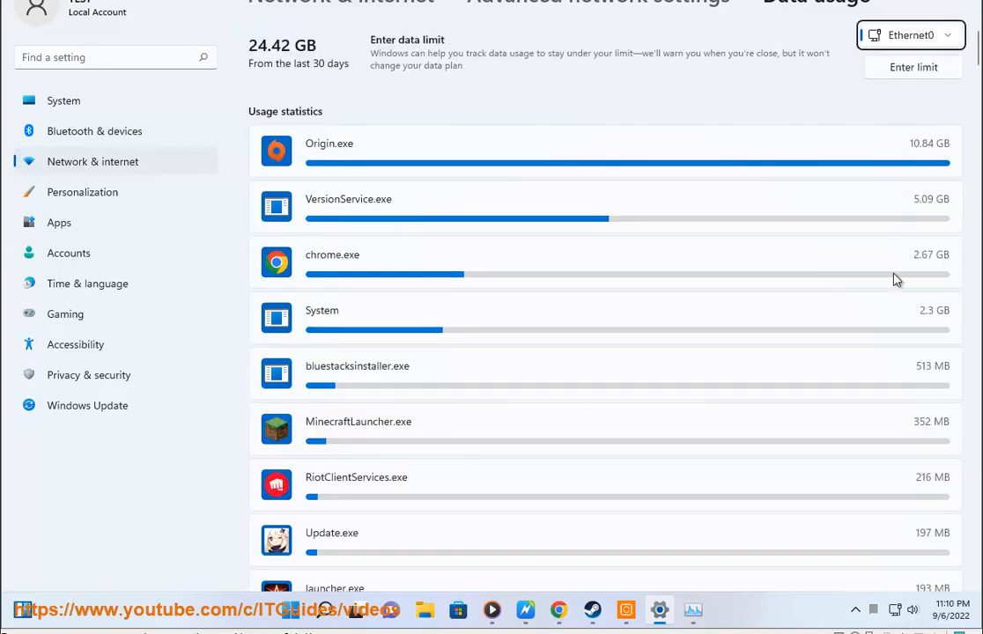